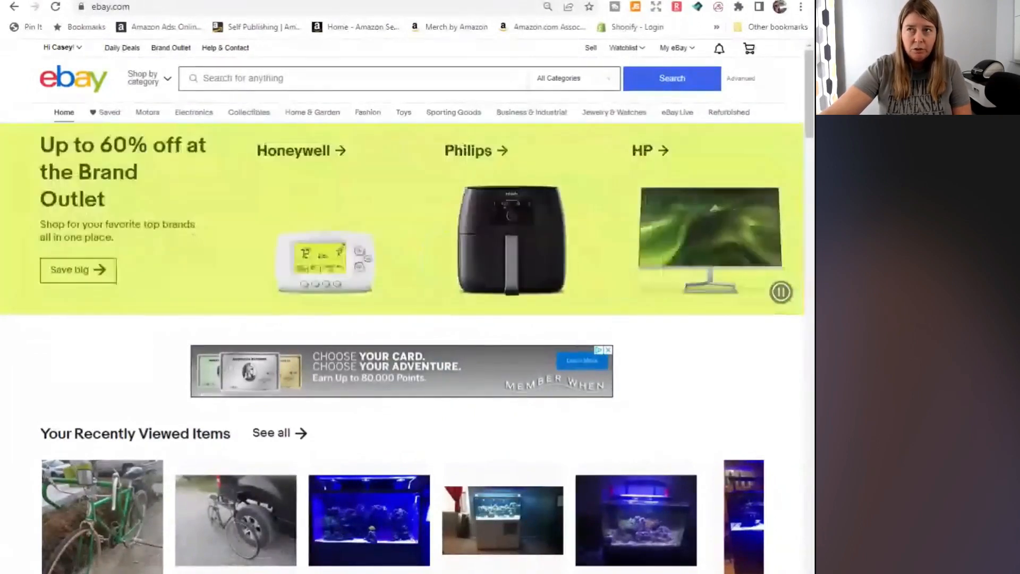
Reach Seller Hub's Manage active listings via the My eBay Selling link
click(674, 48)
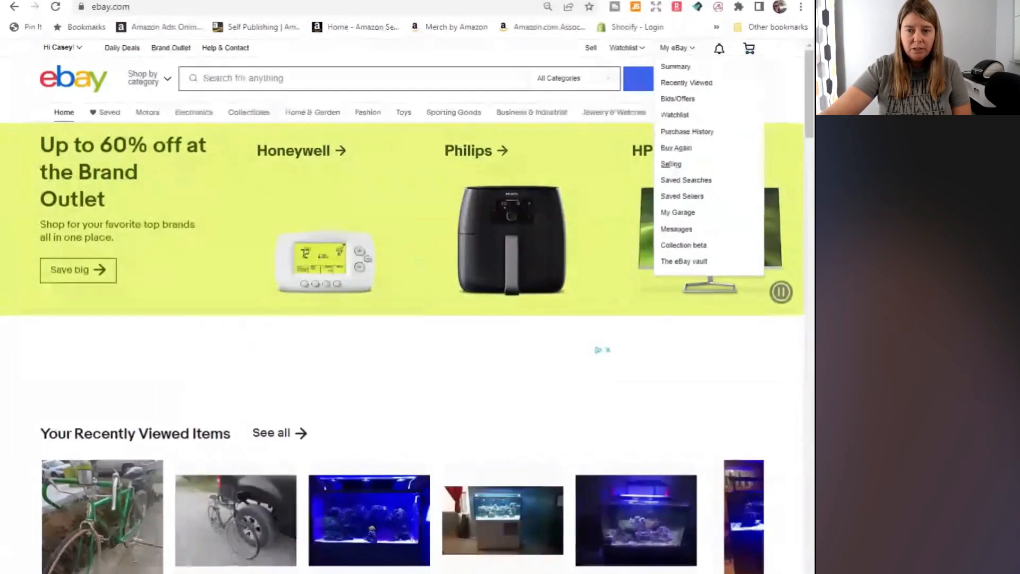
click(671, 164)
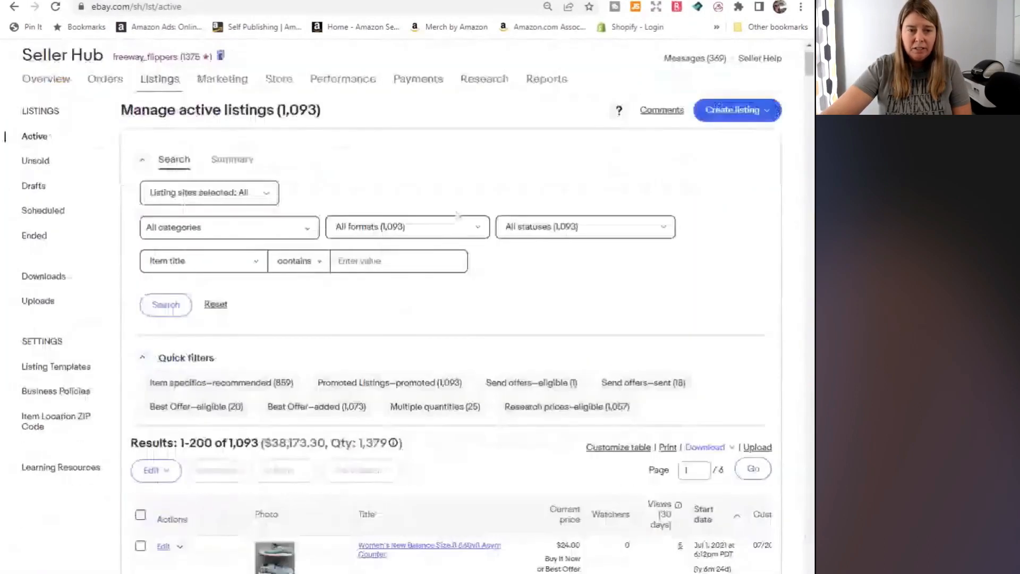
scroll(down, 3)
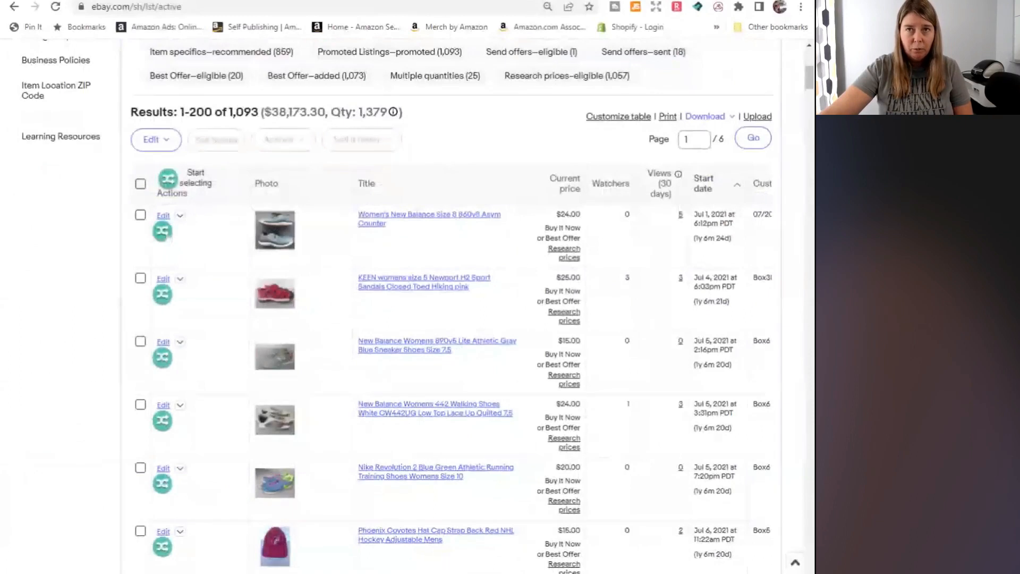
Sort active listings by start date, newest first, and dismiss the crosslist overlay
click(703, 183)
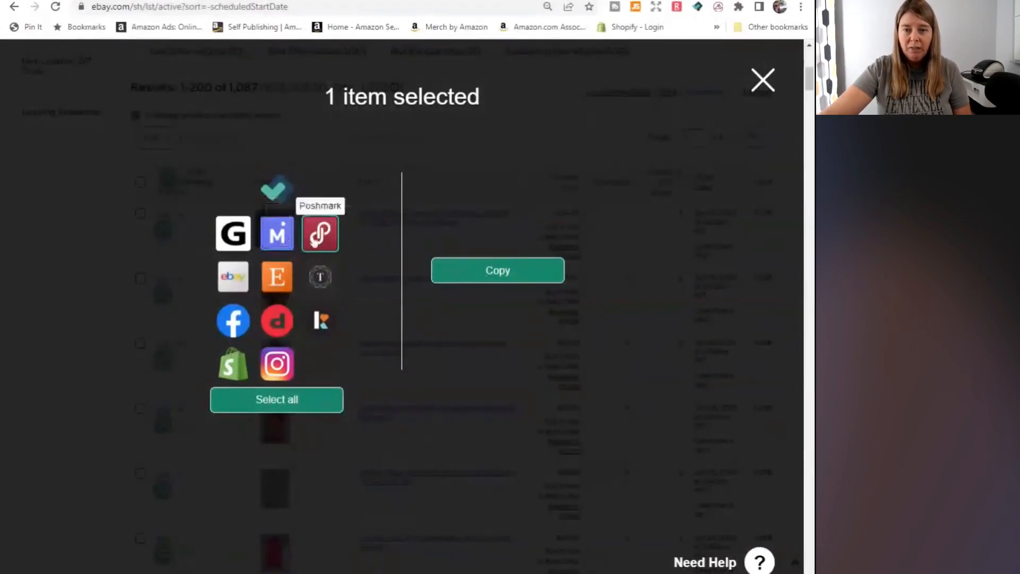
mouse_move(373, 236)
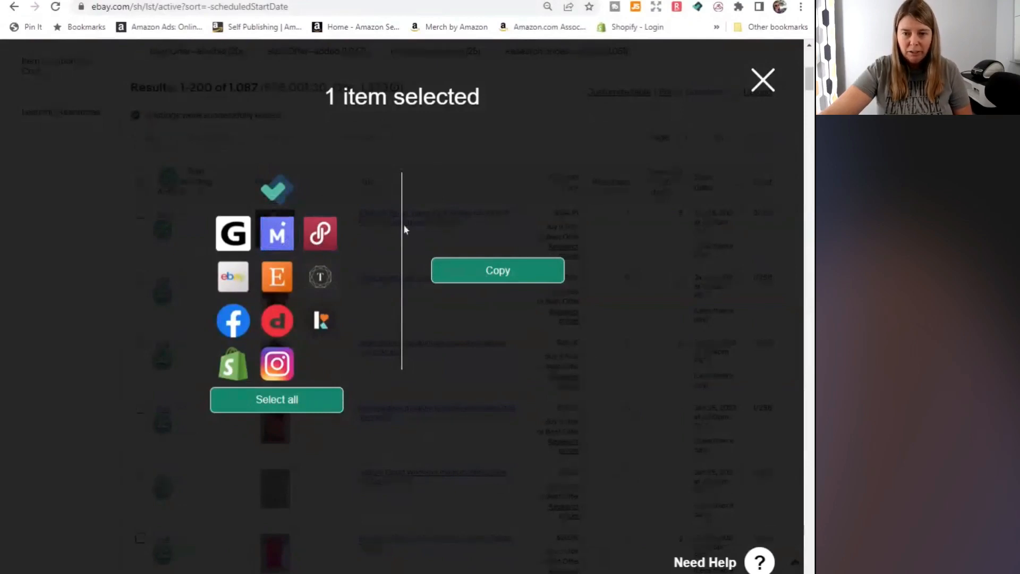
click(763, 80)
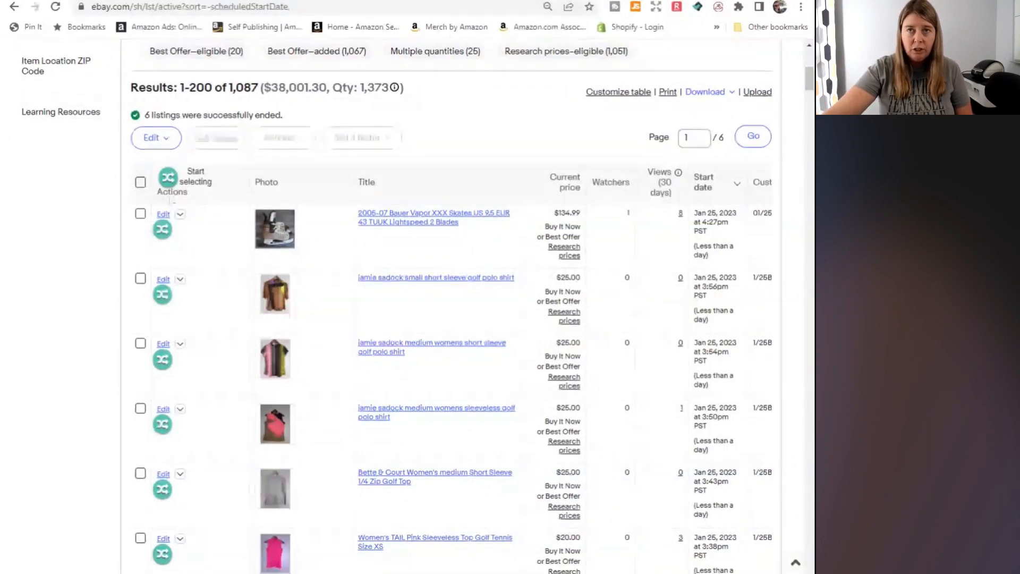
Select four of the newest listings and copy them into List Perfectly
click(167, 182)
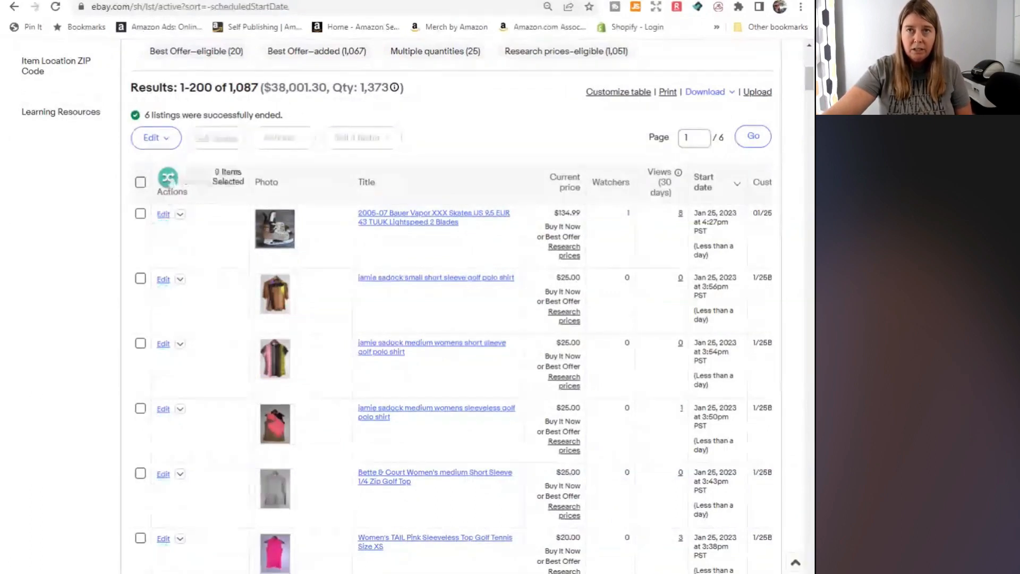
click(140, 214)
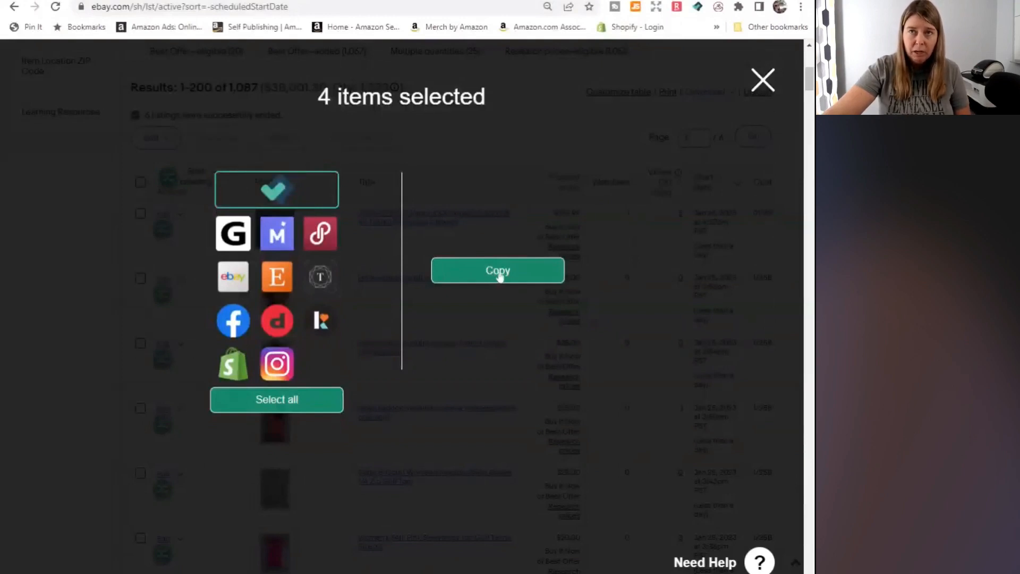
click(497, 270)
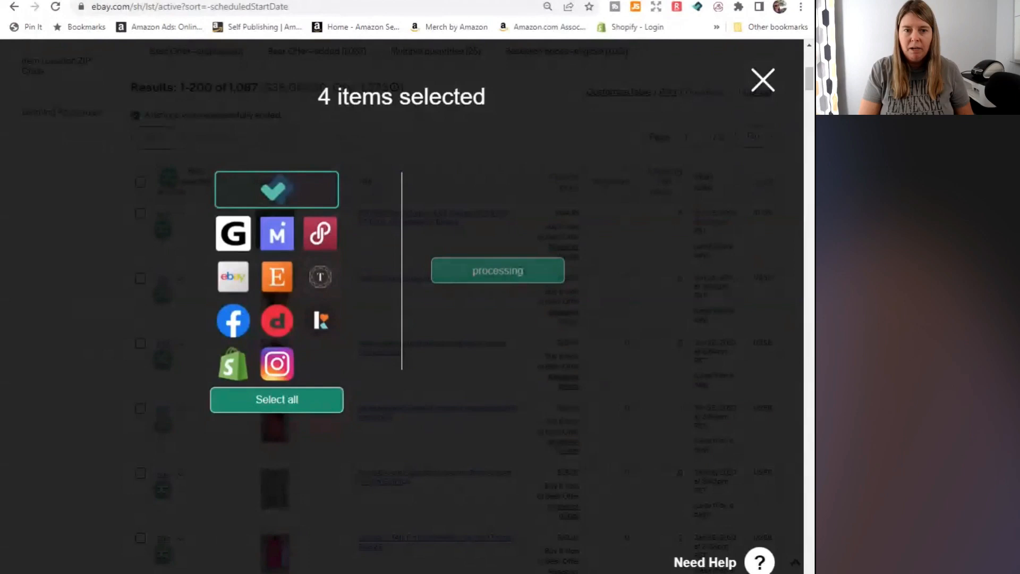
mouse_move(438, 308)
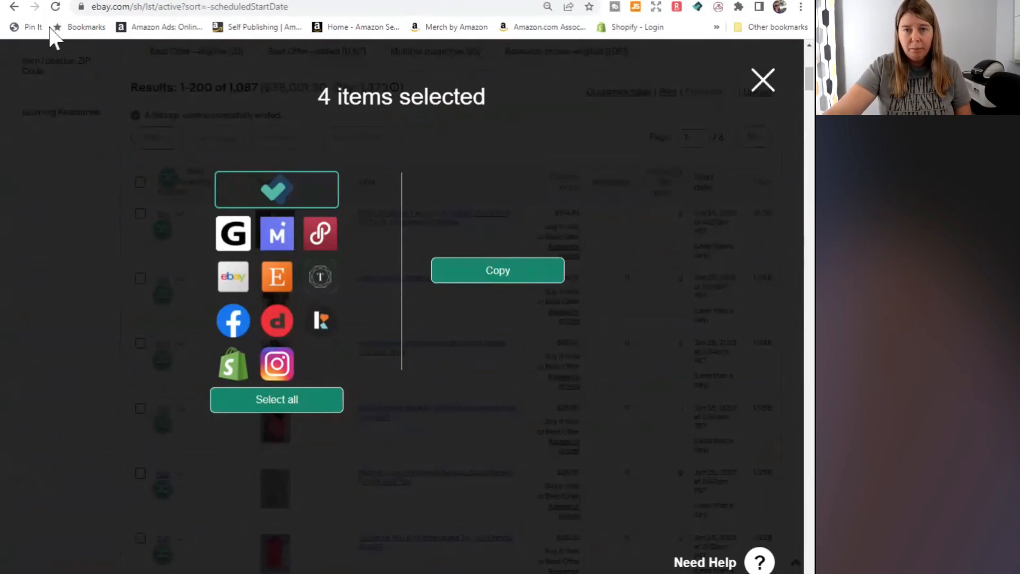
Show List Perfectly Listed Items with the imported polo shirts and Bauer skates at the top
click(763, 79)
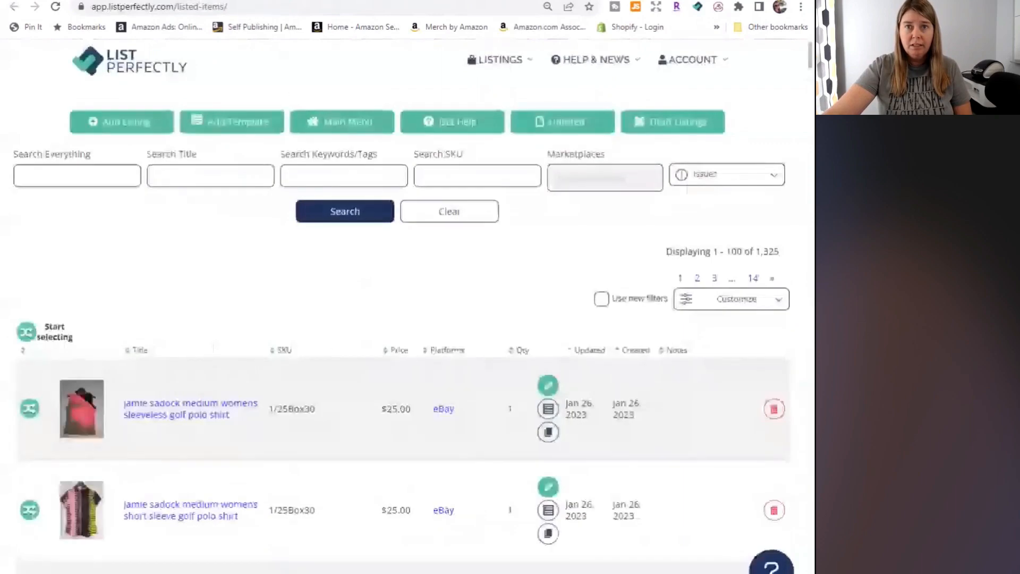
scroll(down, 3)
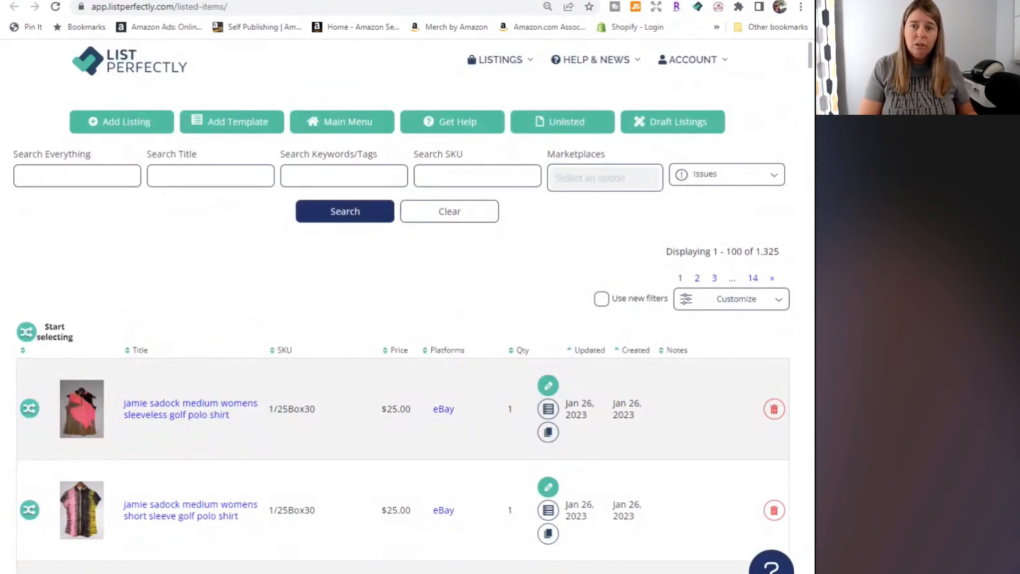
scroll(down, 3)
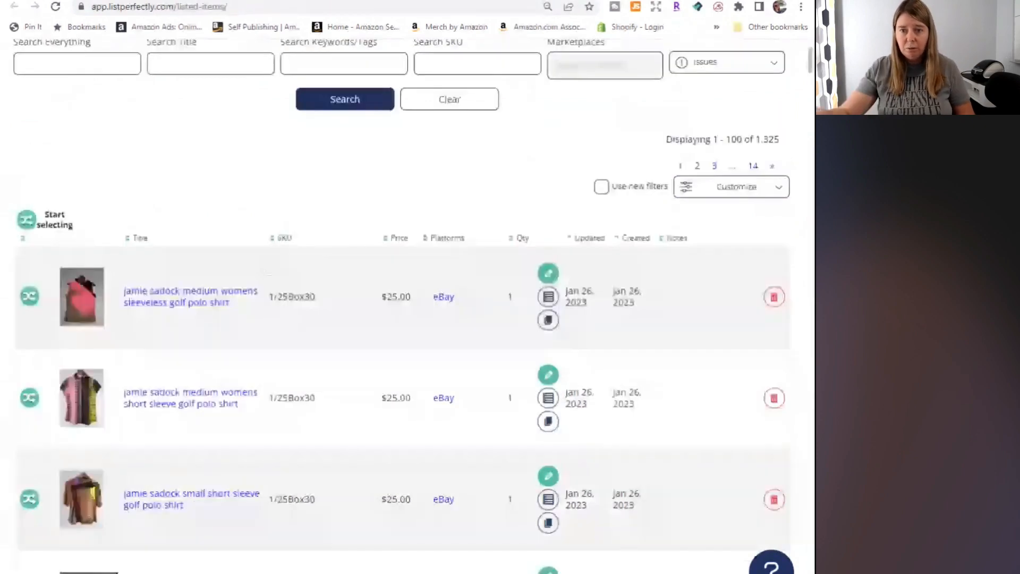
scroll(down, 3)
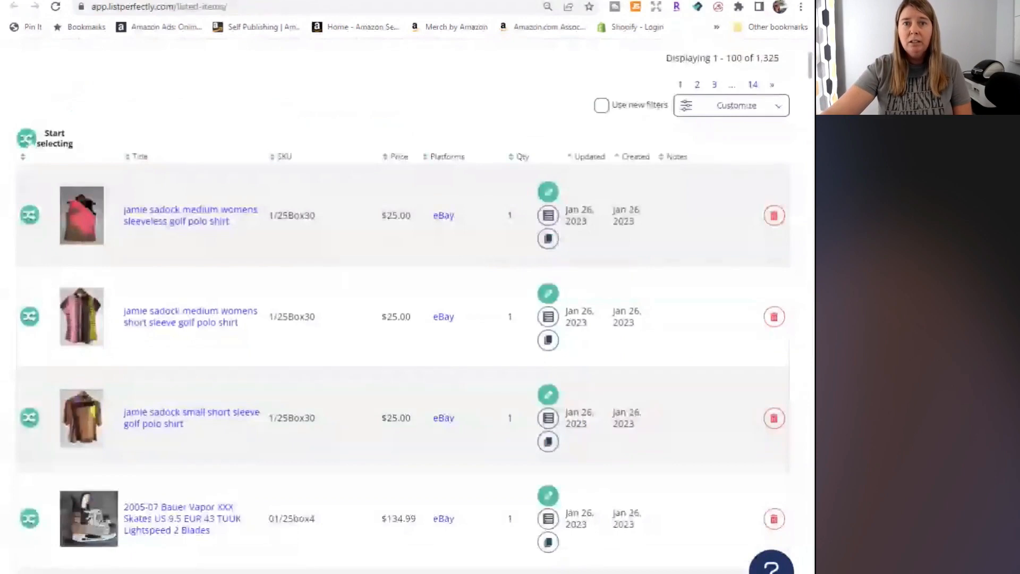
Review the crosslist options for the sleeveless polo, then dismiss the overlay
click(28, 215)
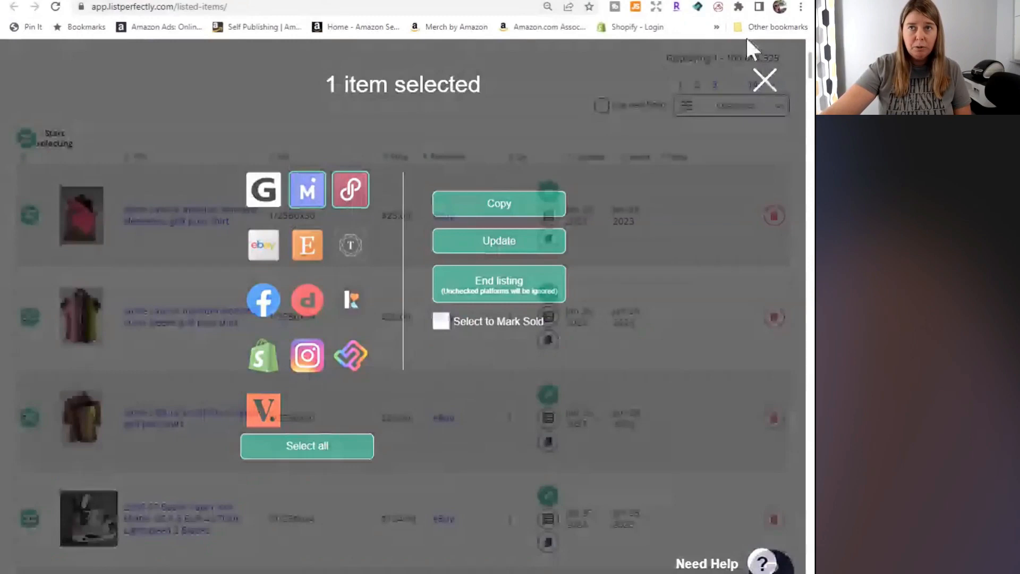
click(764, 79)
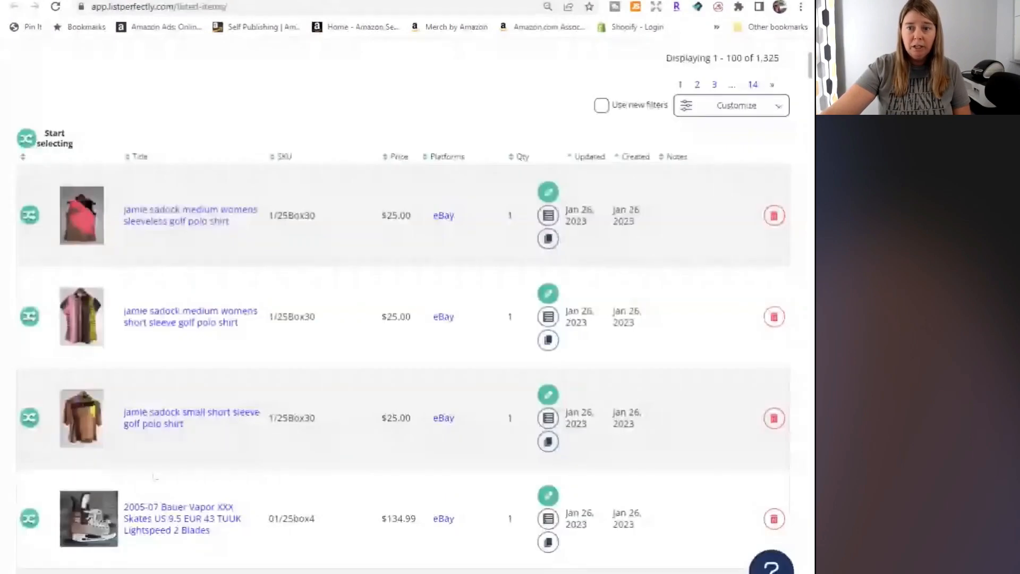
Review the Mercari sell form for the pink shirt and list it at $25
click(29, 138)
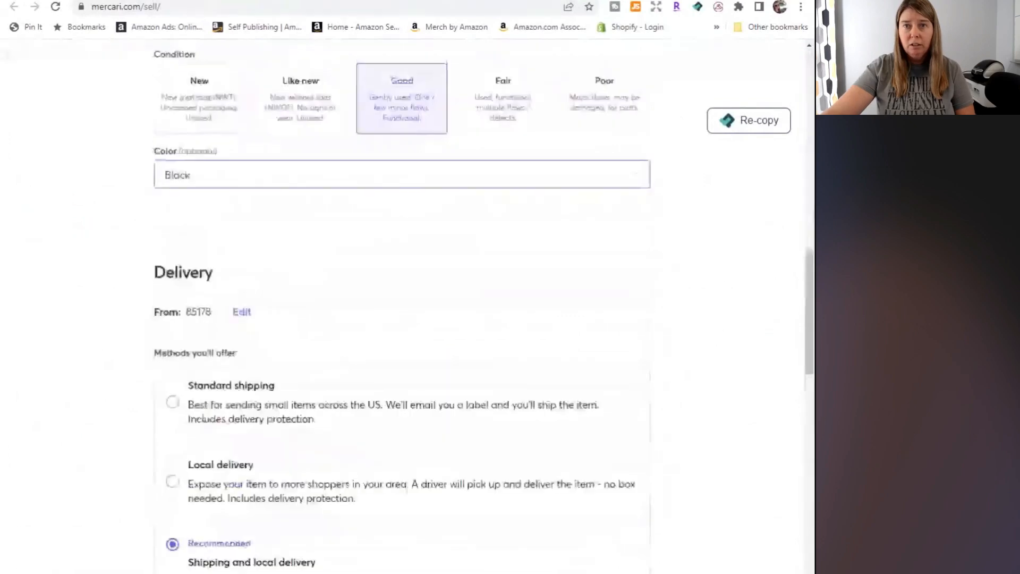
click(402, 174)
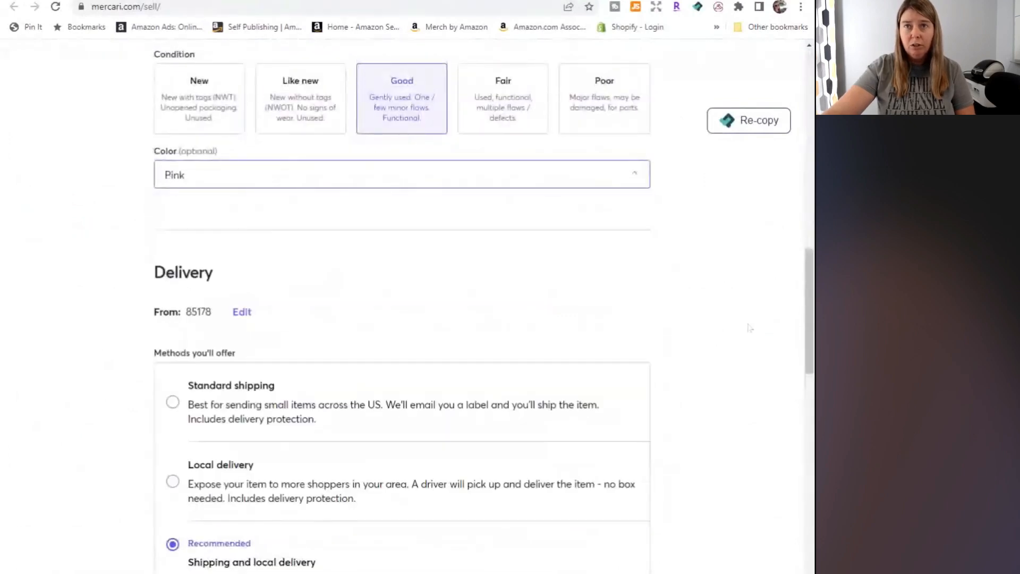
scroll(down, 3)
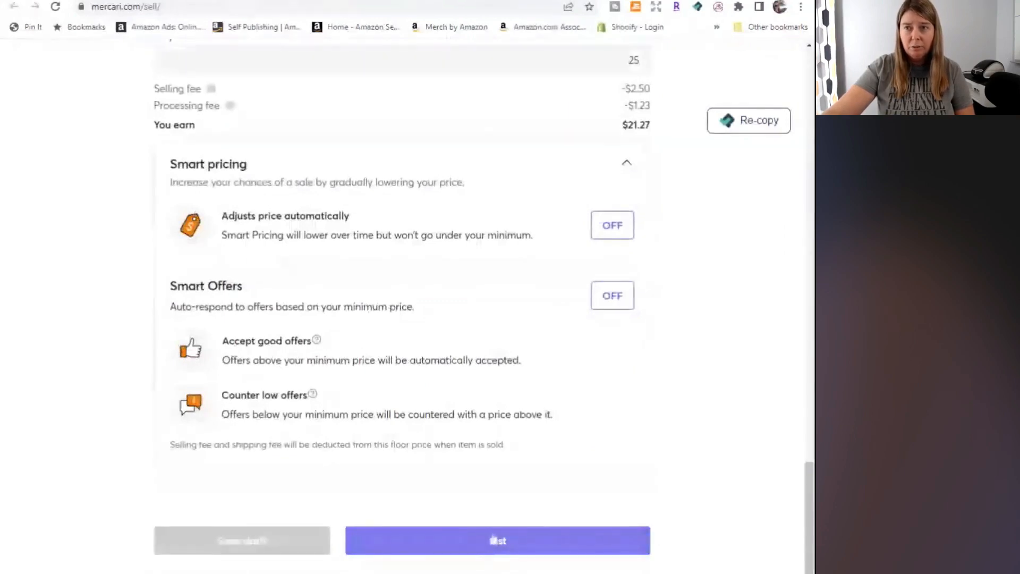
click(498, 540)
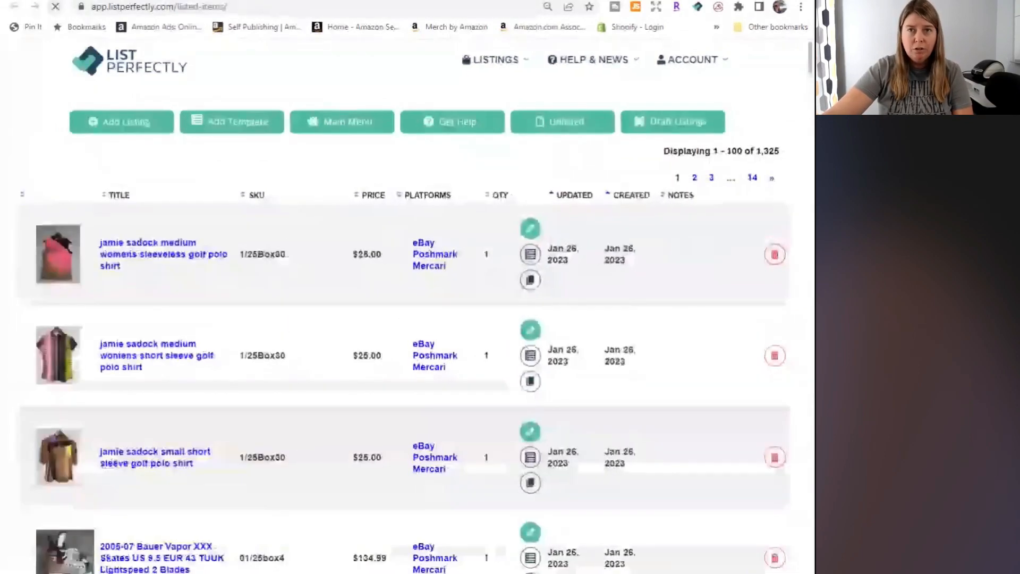
scroll(down, 3)
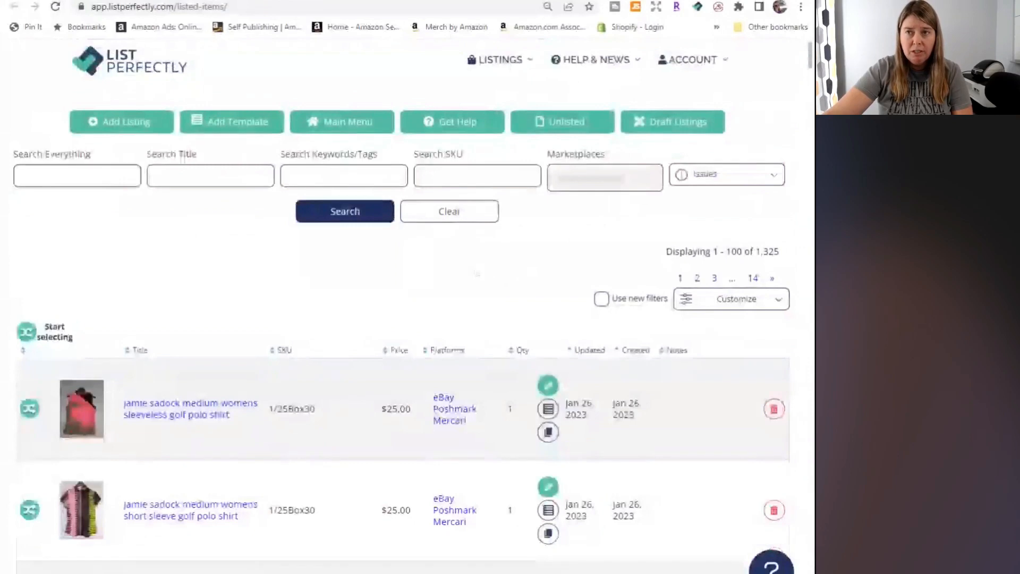
scroll(down, 3)
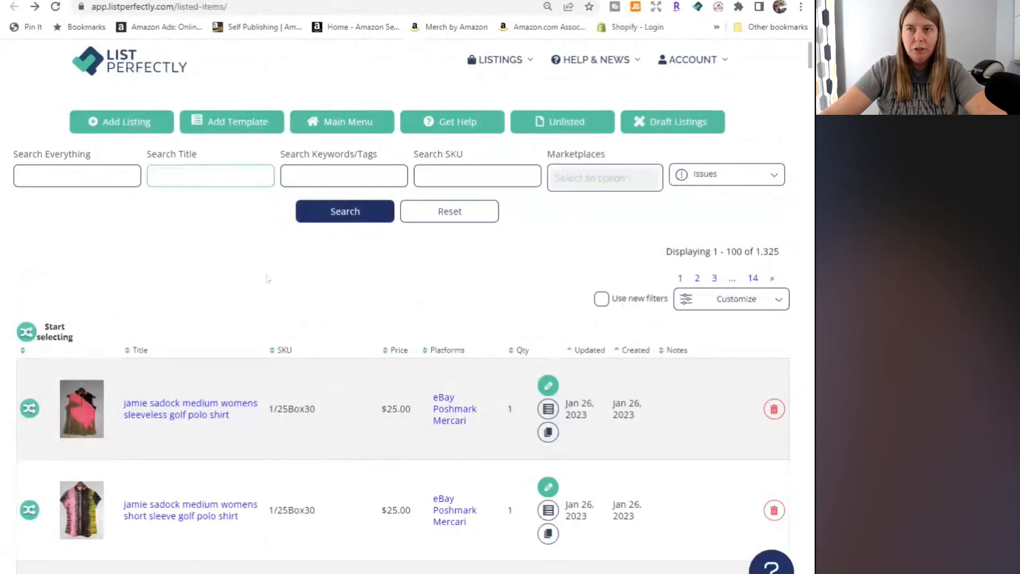
Search titles for 'foundry' and start editing the Foundry cardigan result
text(foundry)
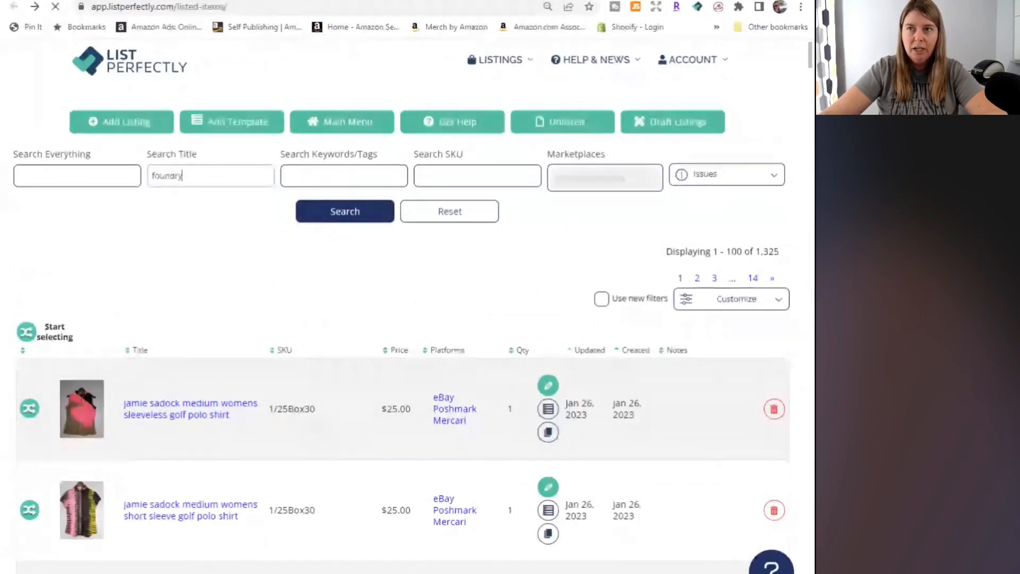
click(345, 210)
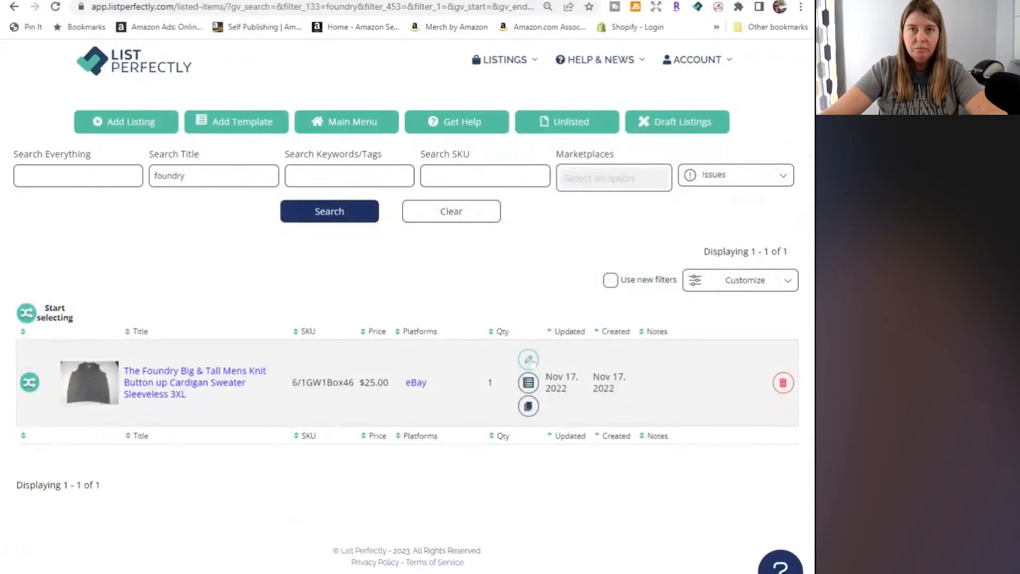
click(528, 360)
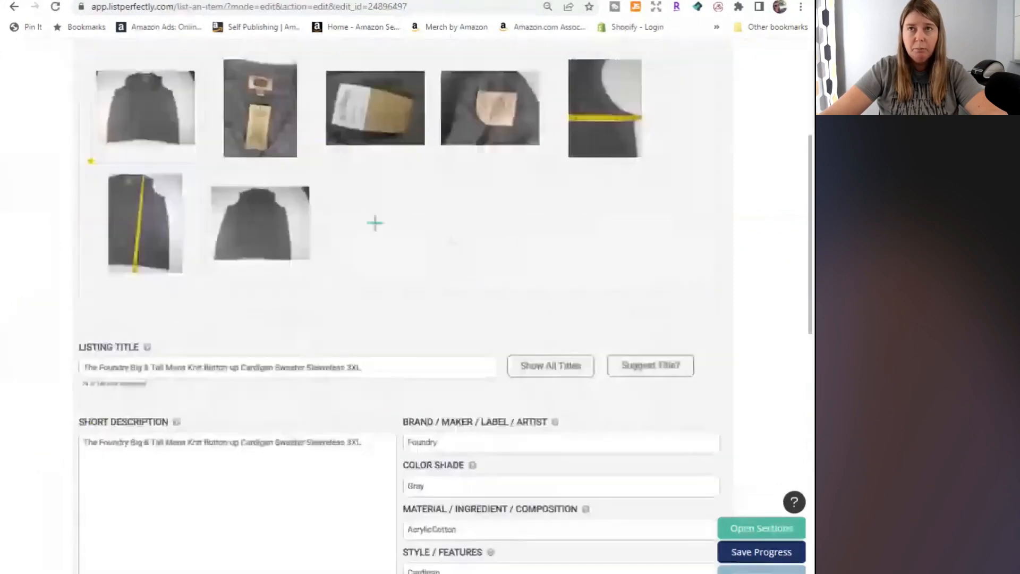
Mark the Foundry cardigan SOLD dated 01/26/2023, confirm delisting elsewhere, and update the listing
scroll(down, 3)
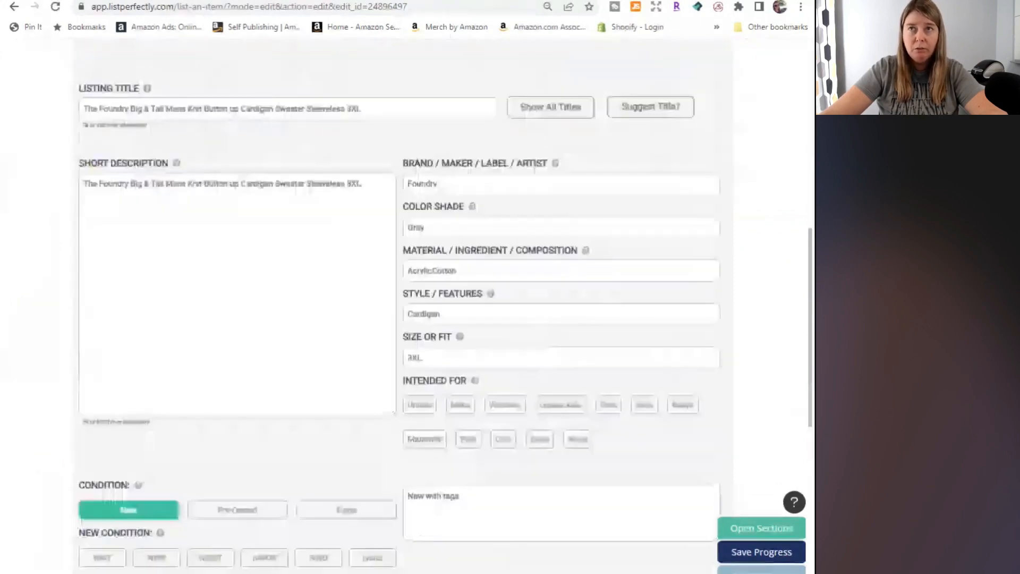
scroll(down, 3)
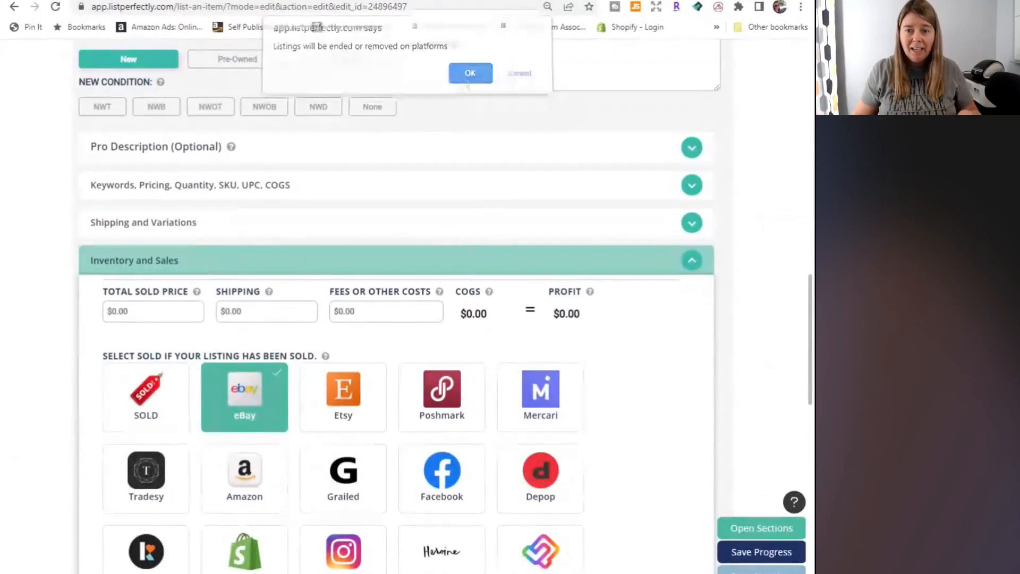
click(471, 74)
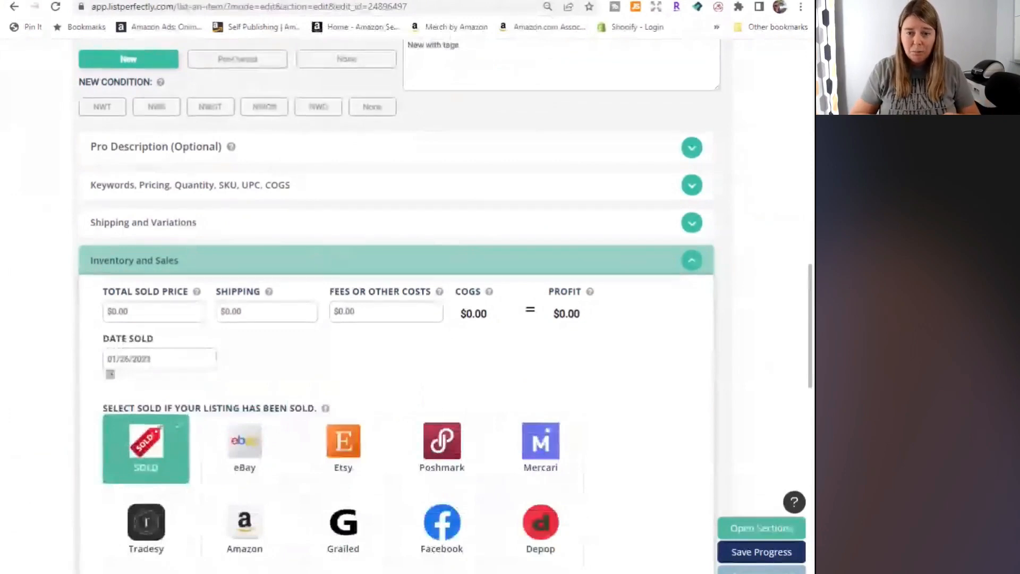
scroll(down, 3)
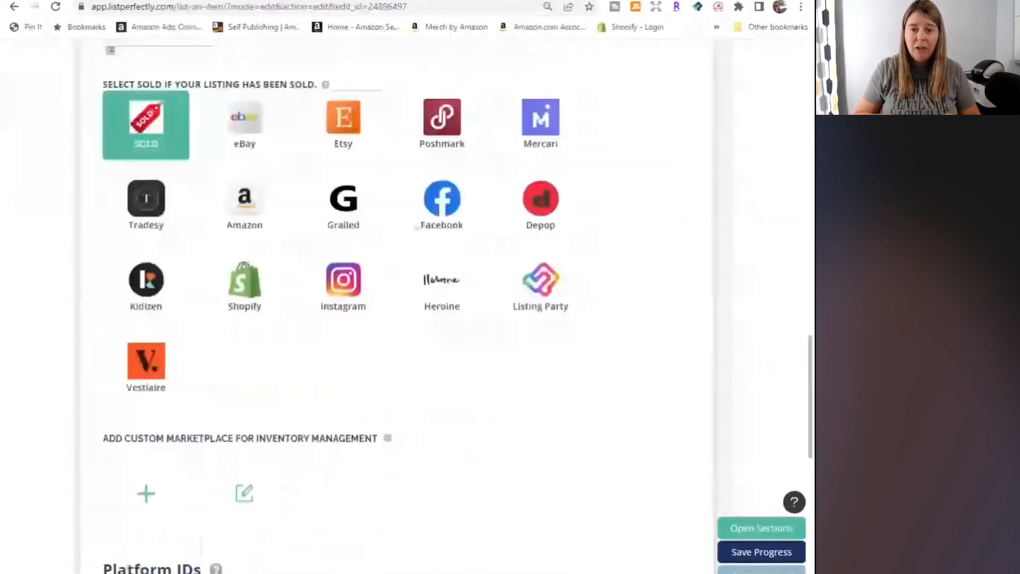
scroll(down, 3)
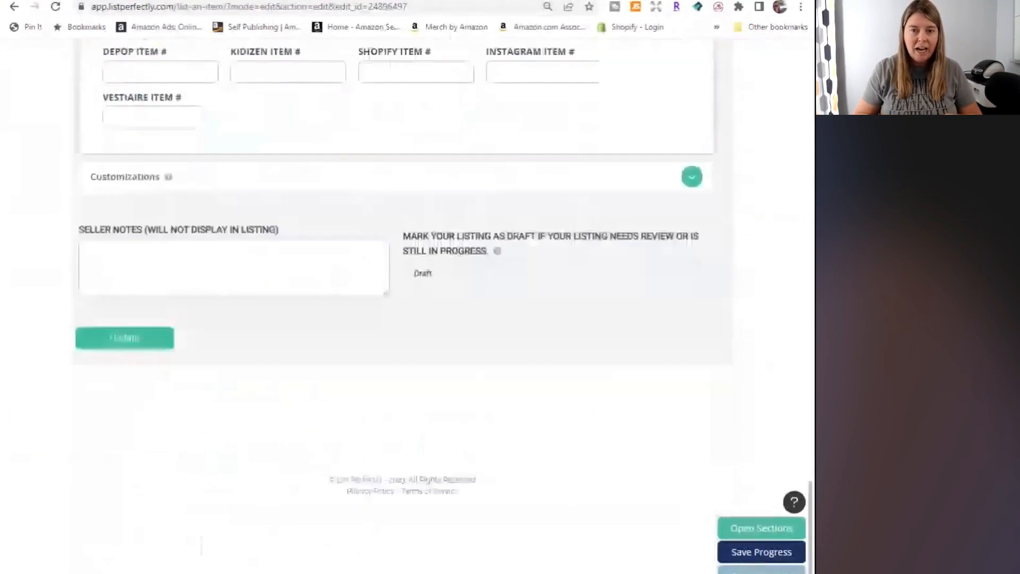
click(124, 338)
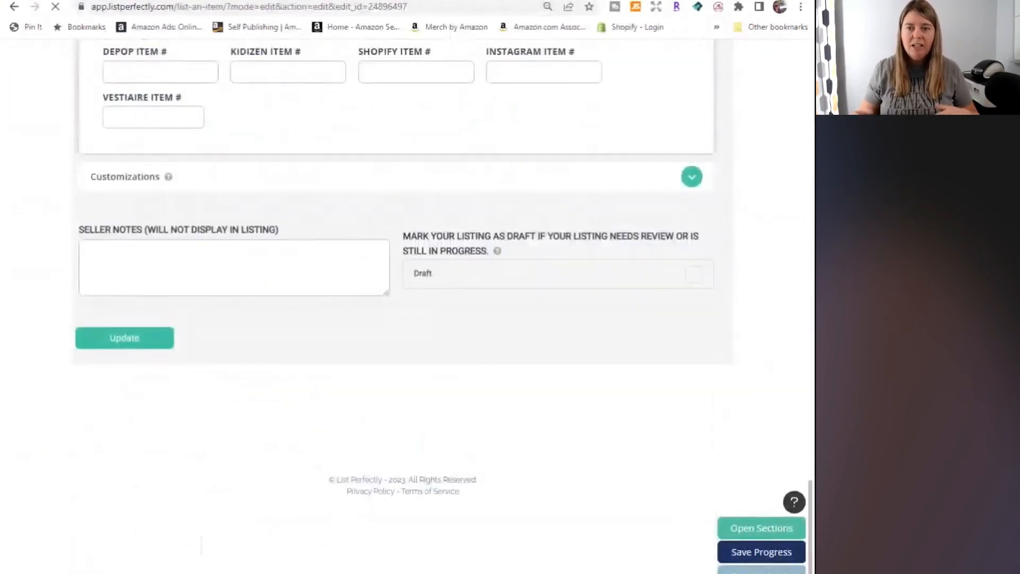
click(123, 338)
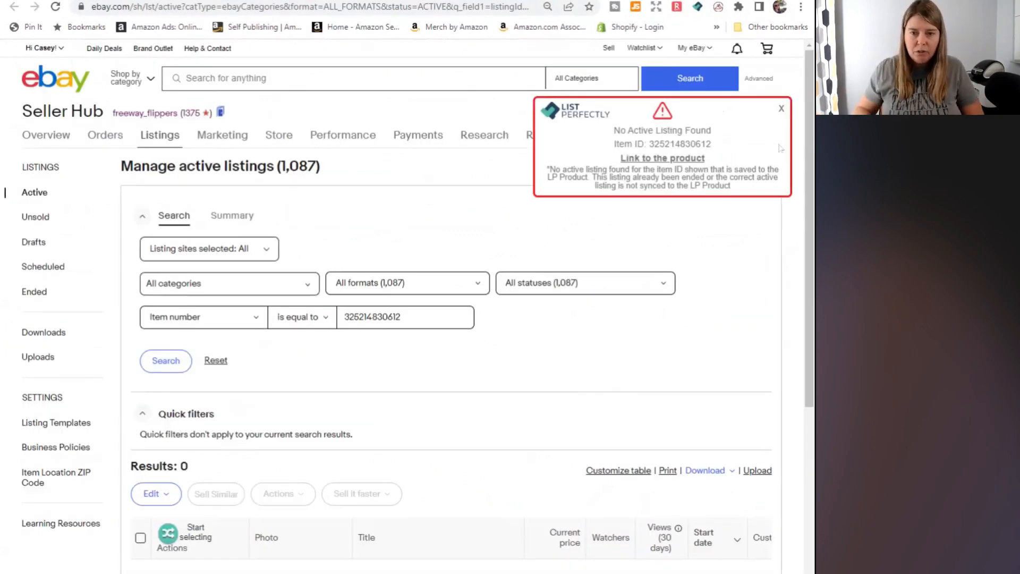
mouse_move(552, 39)
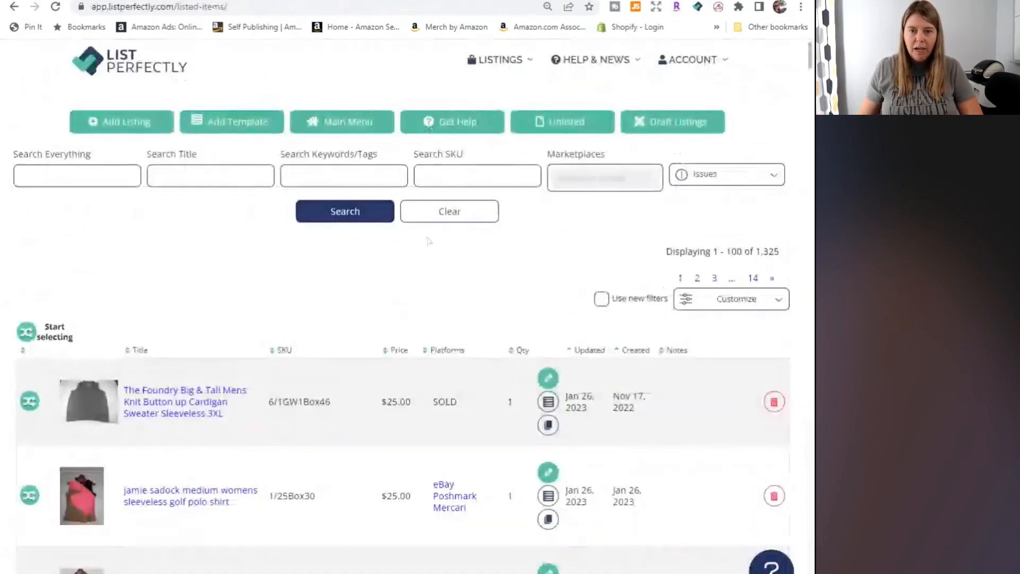
scroll(down, 3)
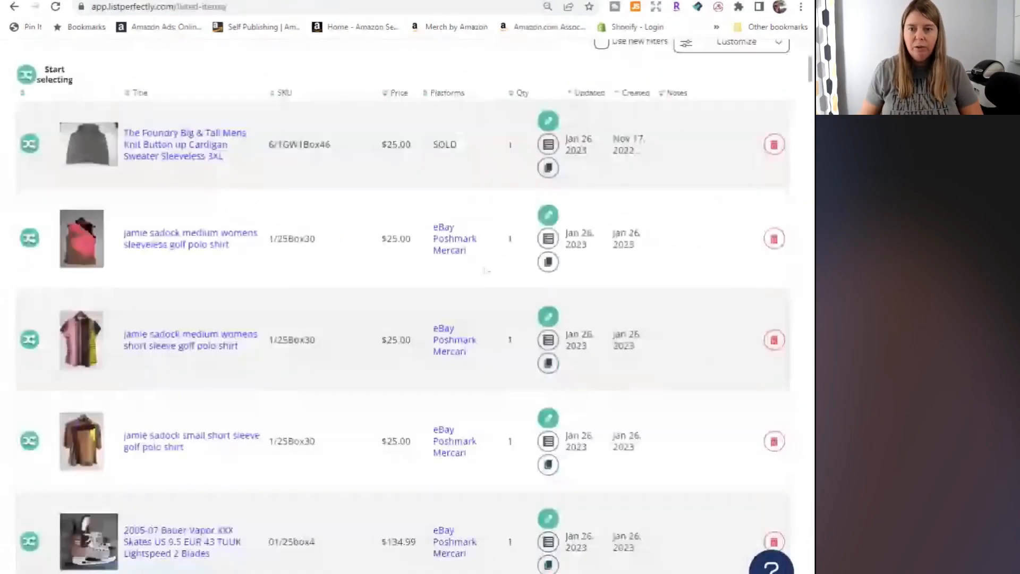